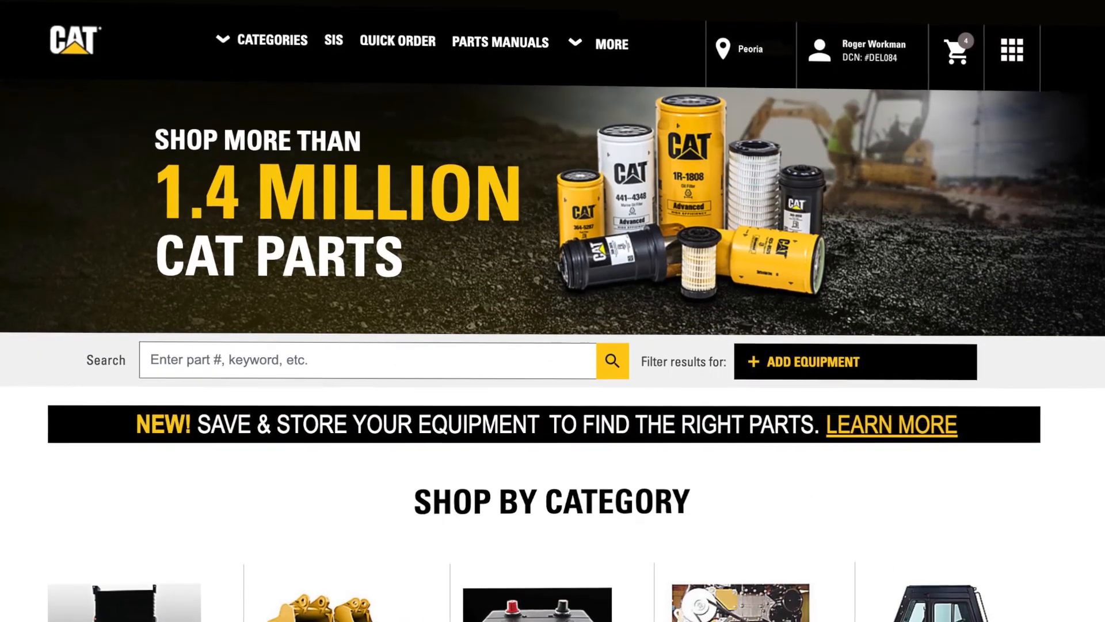
# Step: Scroll down the Parts.Cat.com home page through the search bar and category listings
pyautogui.scroll(-3)
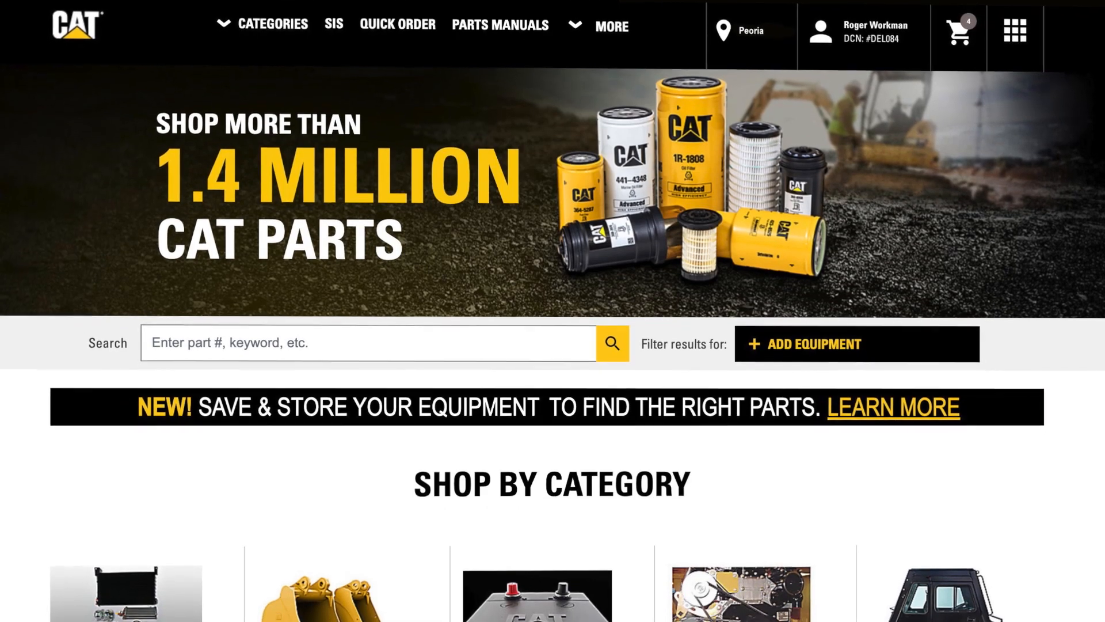
pyautogui.scroll(-3)
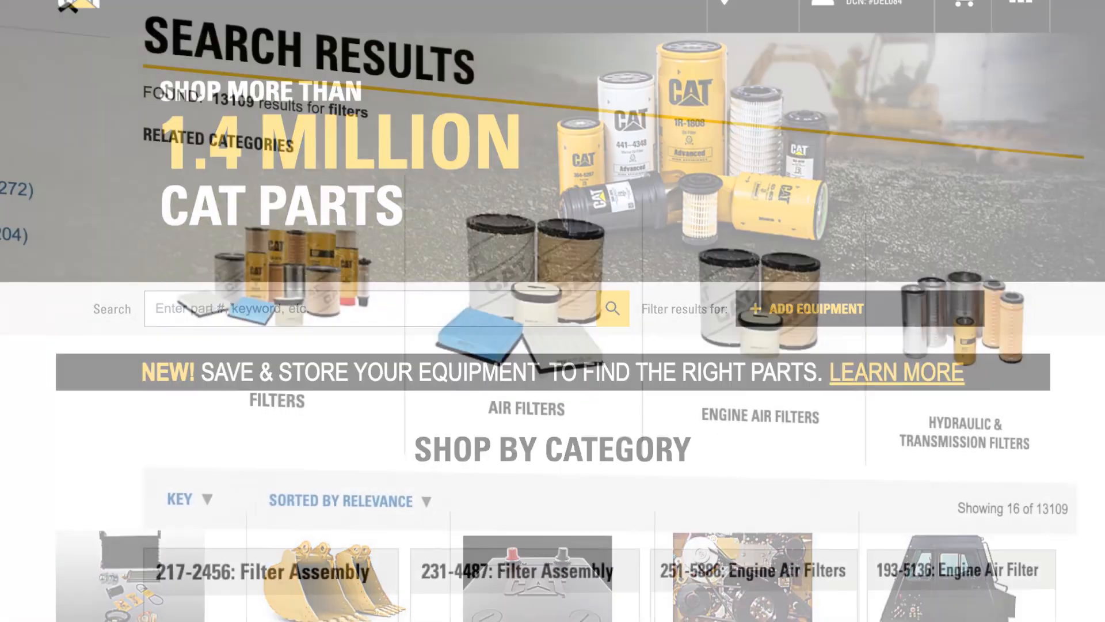
pyautogui.scroll(-3)
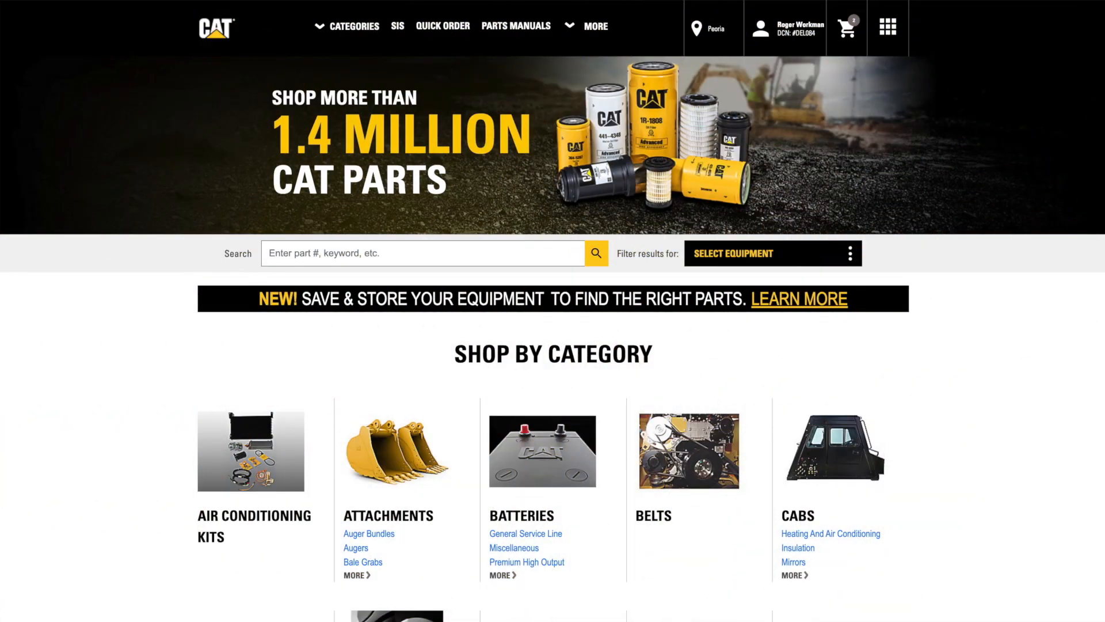
pyautogui.moveTo(819, 74)
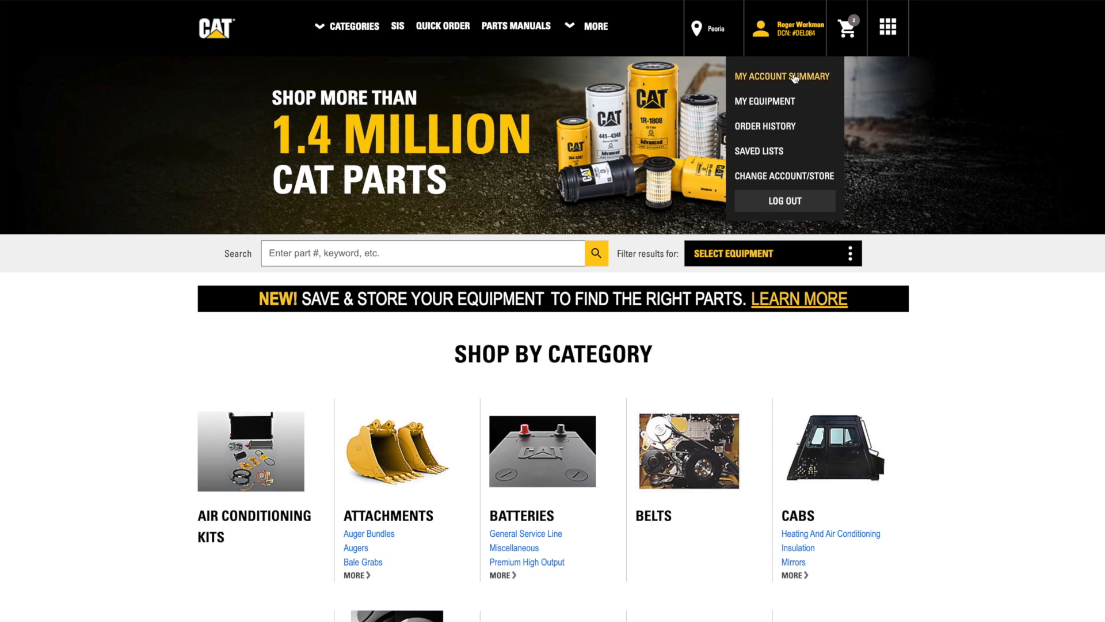
# Step: Go to My Account Summary and open Shopping Preferences under Your Profile
pyautogui.click(781, 76)
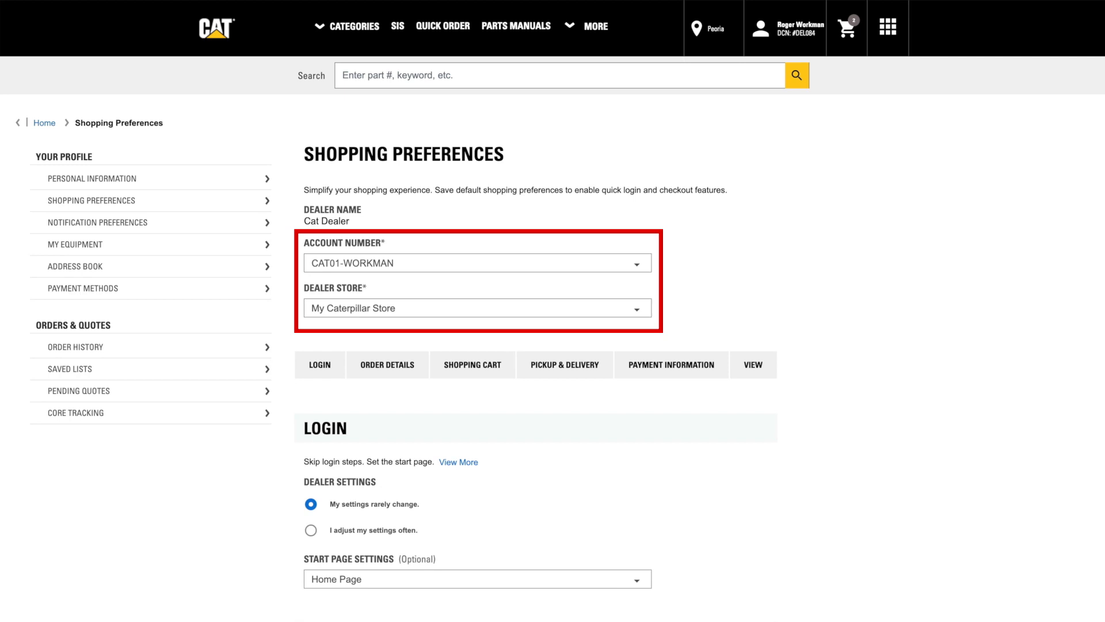
# Step: Pick a Dealer Settings frequency under Login, leaving Start Page as Home Page
pyautogui.scroll(-3)
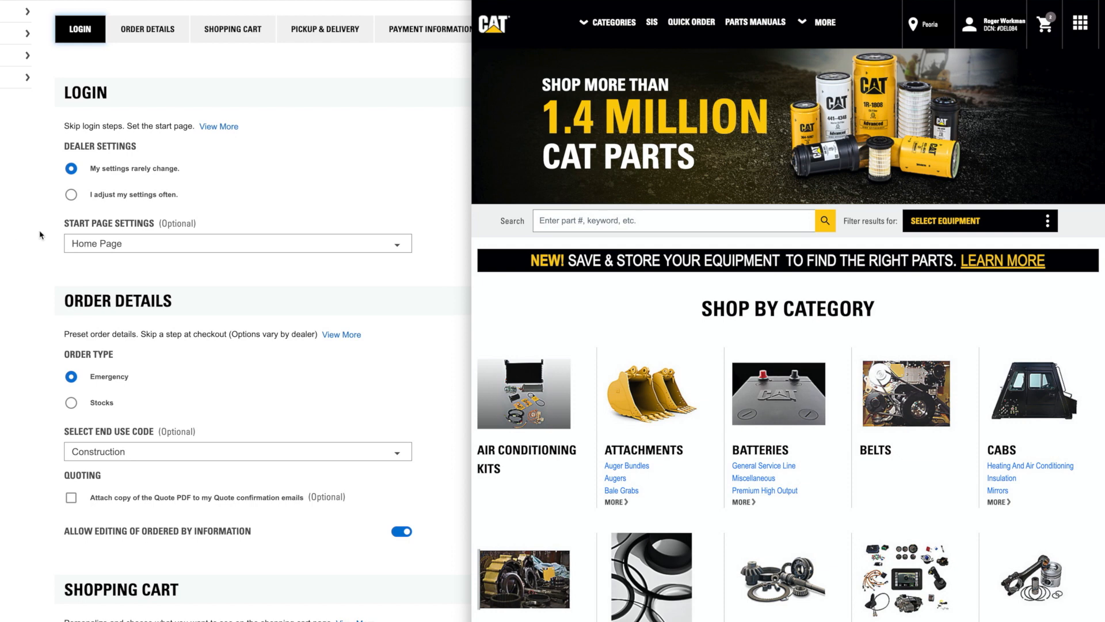
pyautogui.click(70, 195)
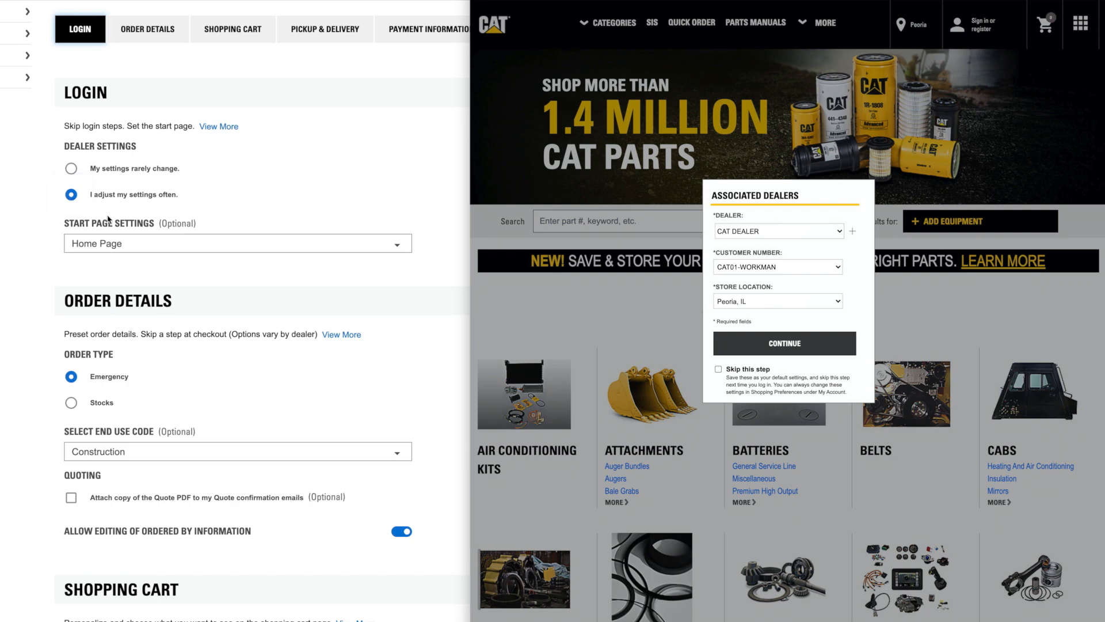
pyautogui.click(236, 243)
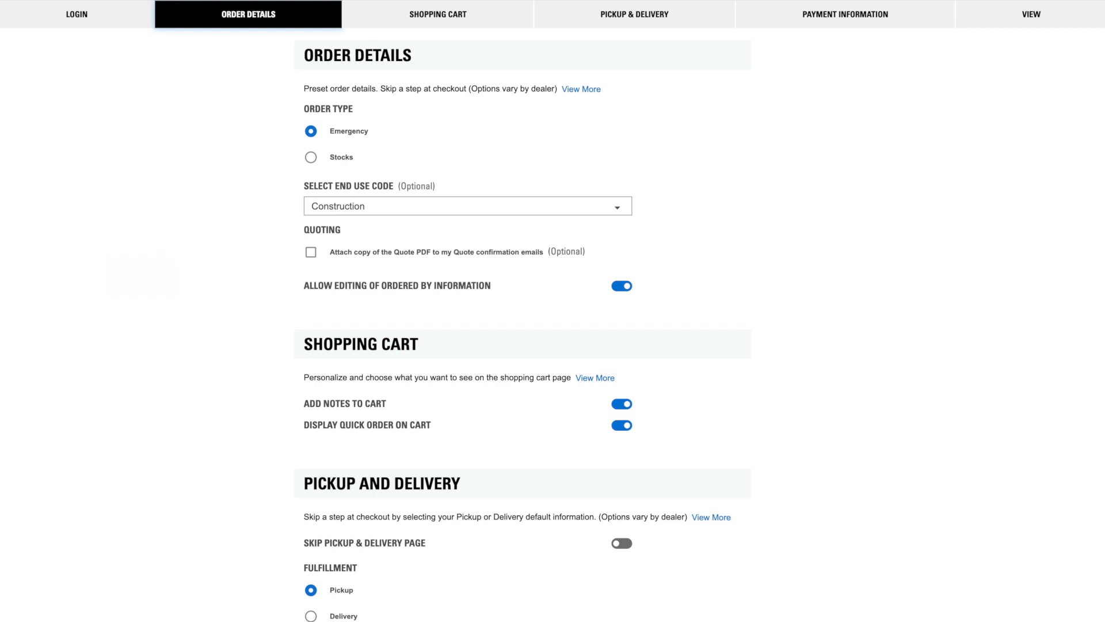
# Step: Select Stocks as the default order type and keep Construction as the End Use Code
pyautogui.click(311, 157)
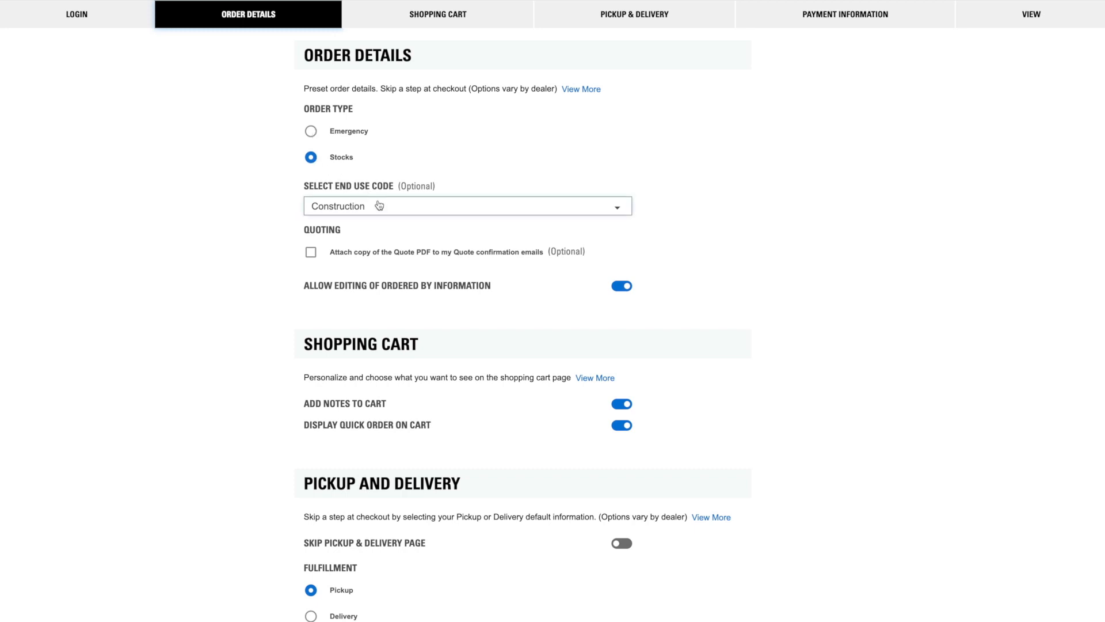
pyautogui.click(467, 206)
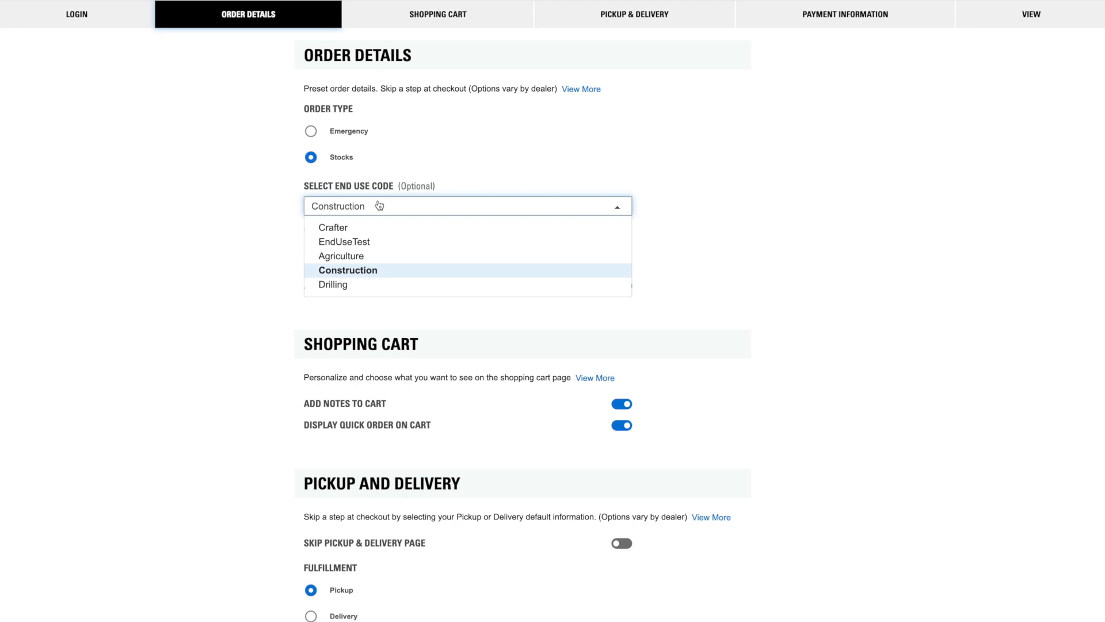
pyautogui.click(348, 269)
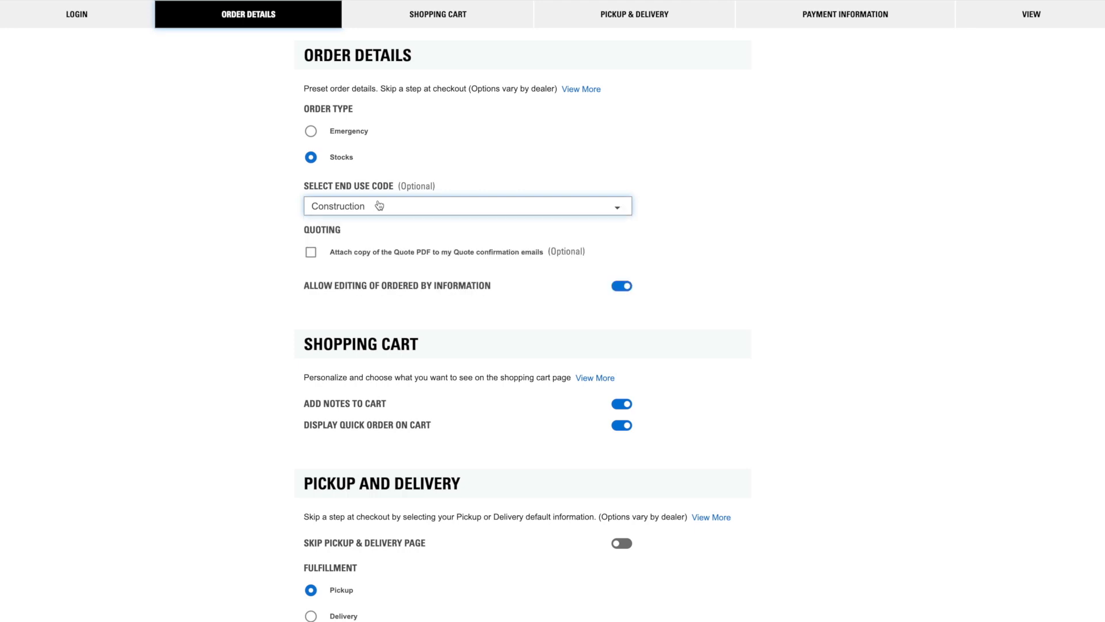
pyautogui.moveTo(333, 244)
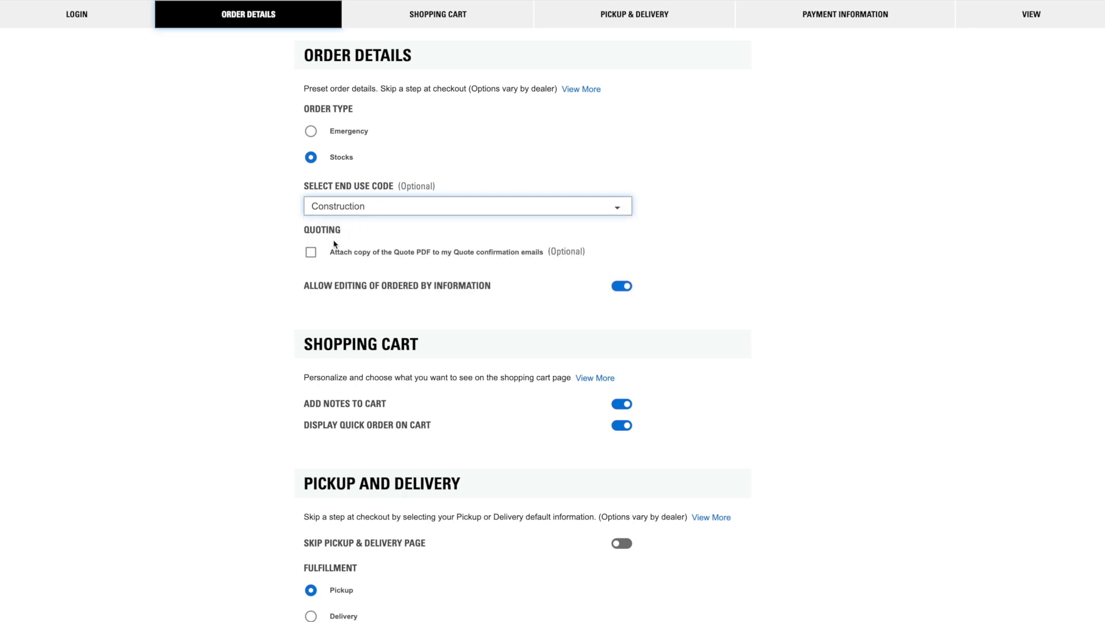
pyautogui.click(311, 252)
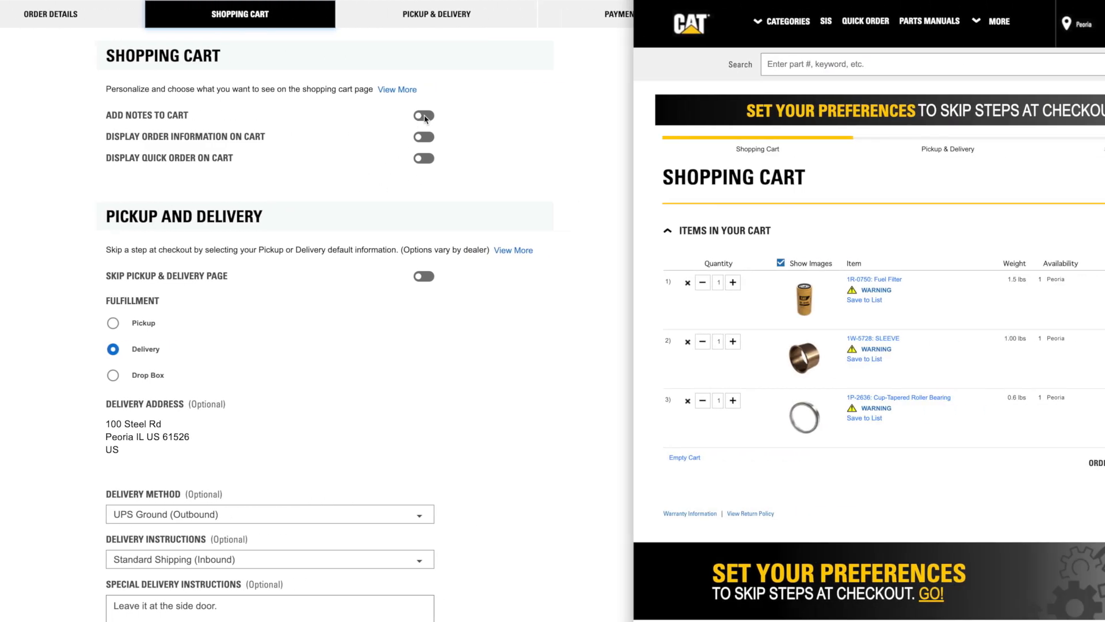
# Step: Turn on Add Notes, Display Order Information and Display Quick Order, then turn them back off
pyautogui.click(423, 116)
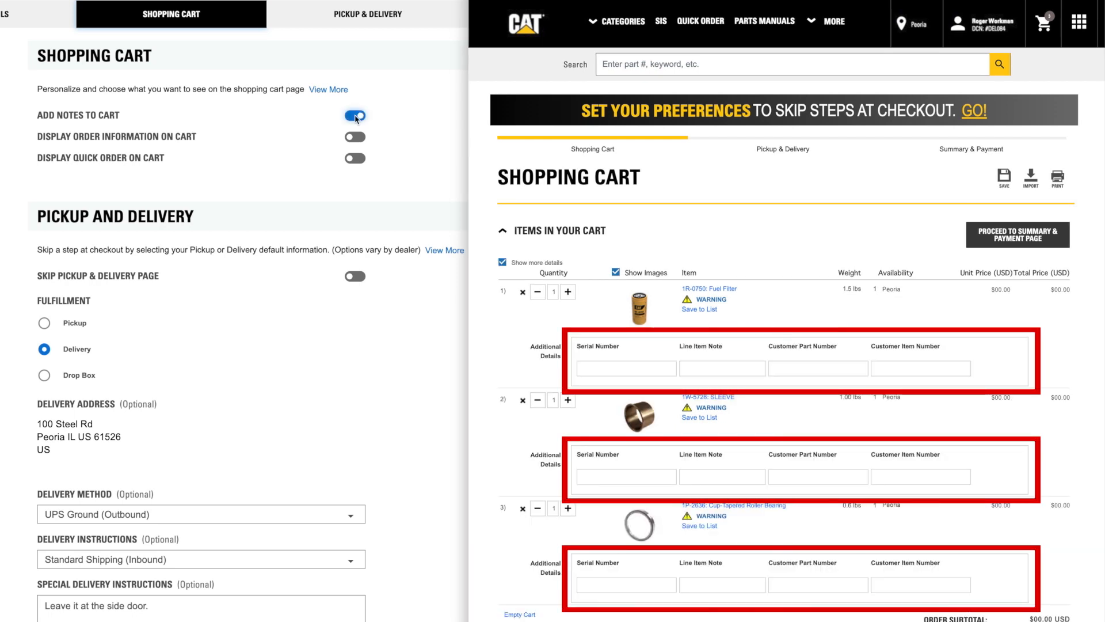
pyautogui.click(355, 137)
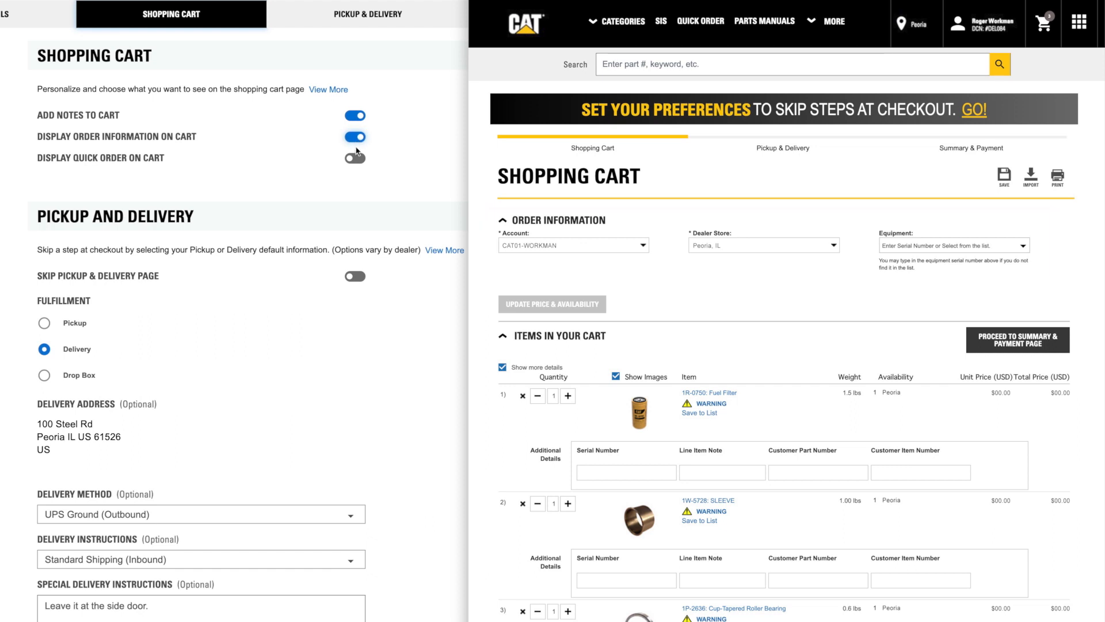
pyautogui.click(355, 157)
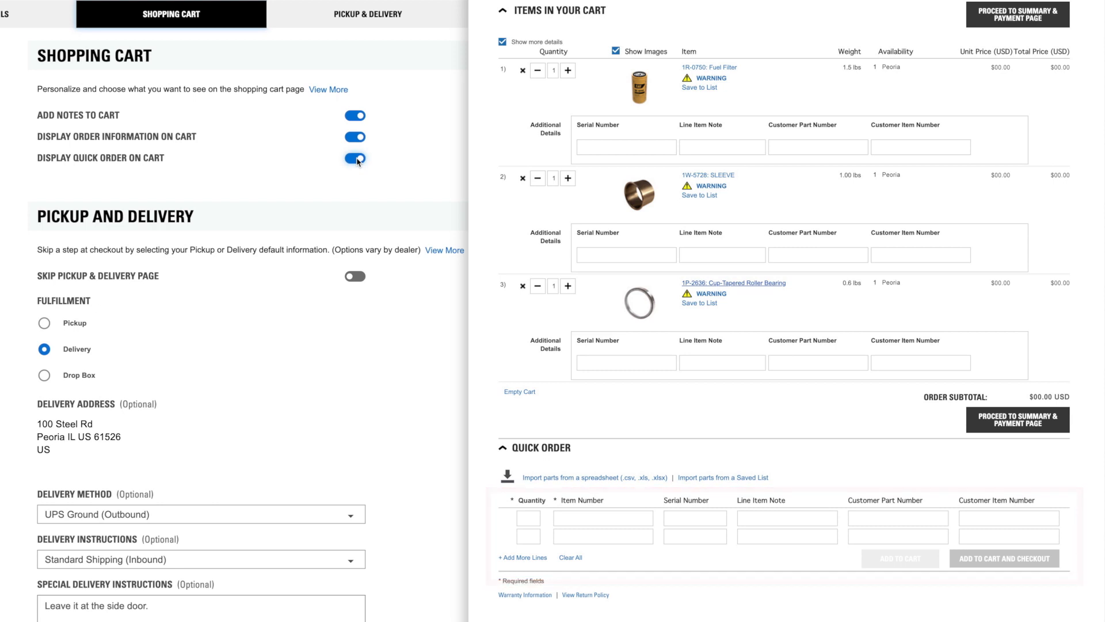
pyautogui.click(355, 159)
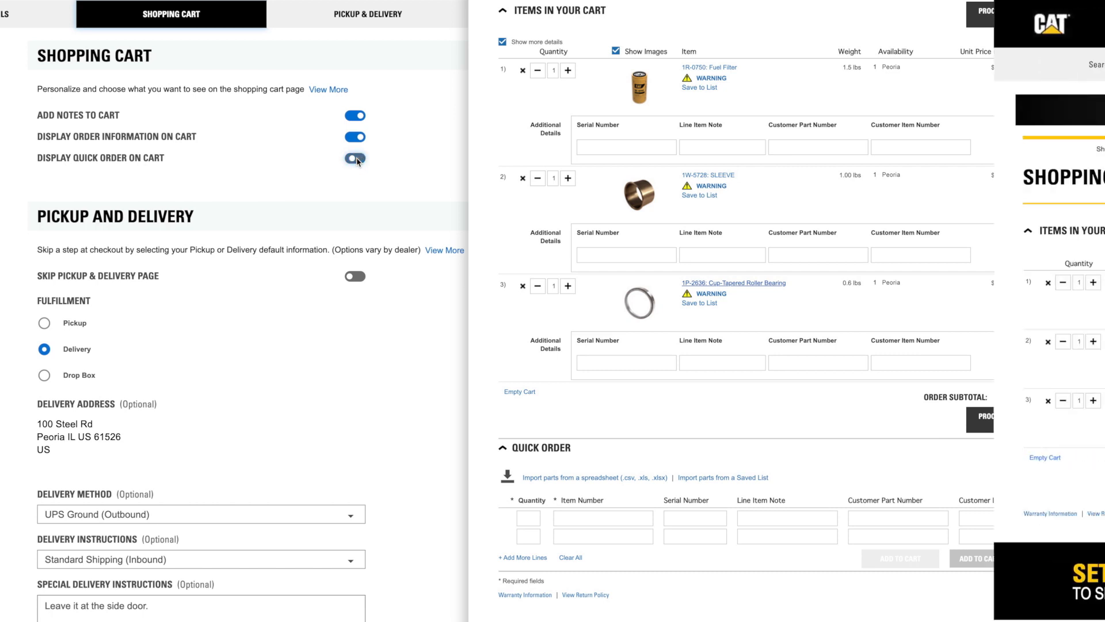
pyautogui.click(354, 136)
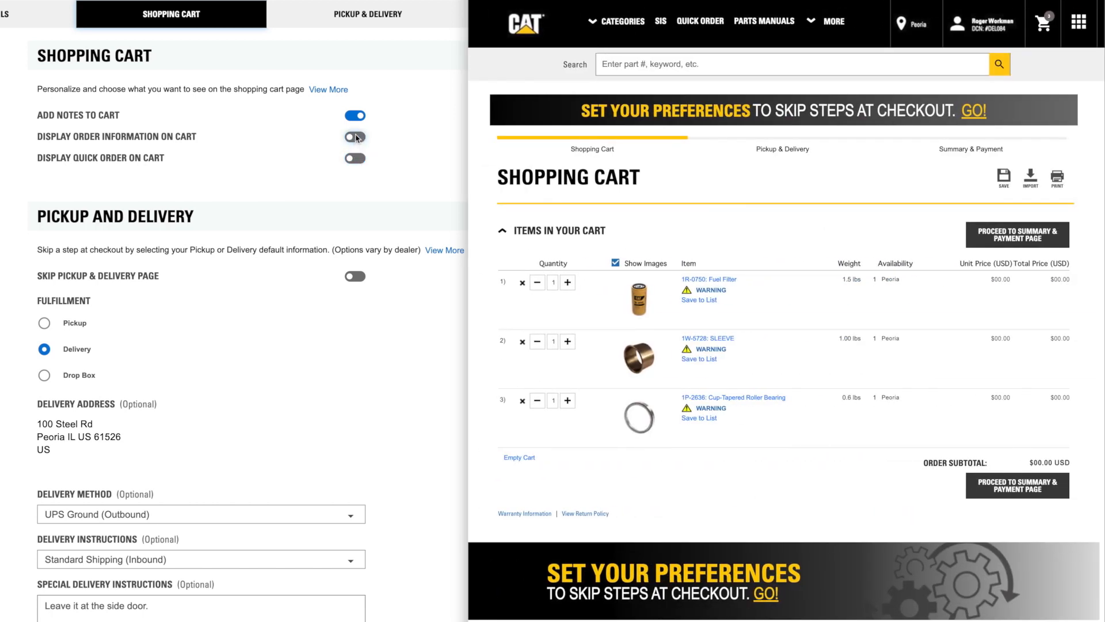
pyautogui.click(355, 115)
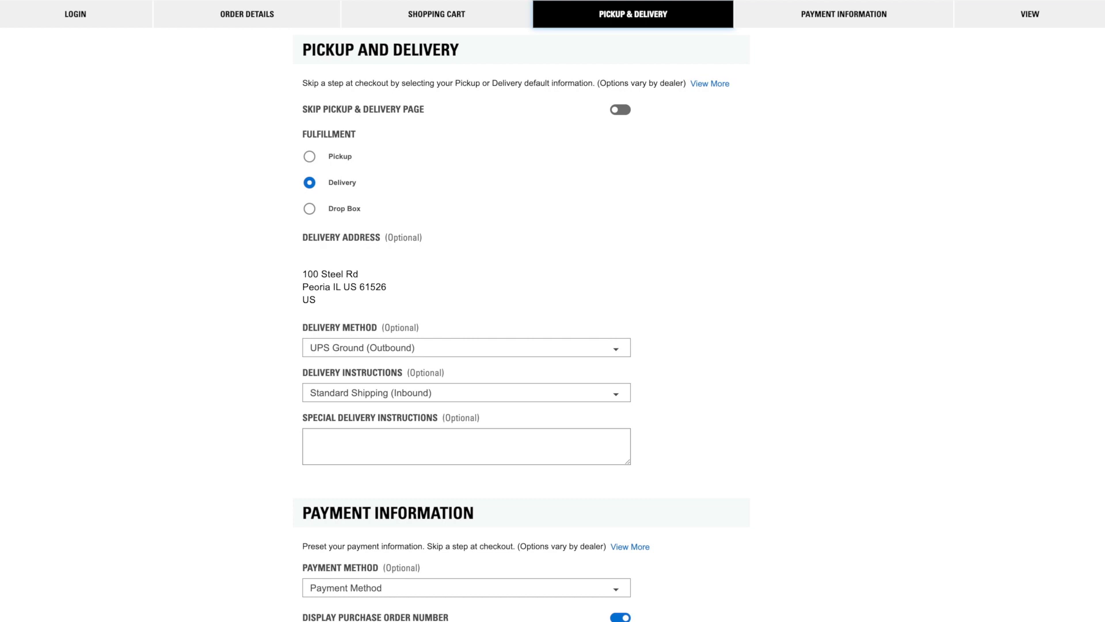
pyautogui.moveTo(425, 352)
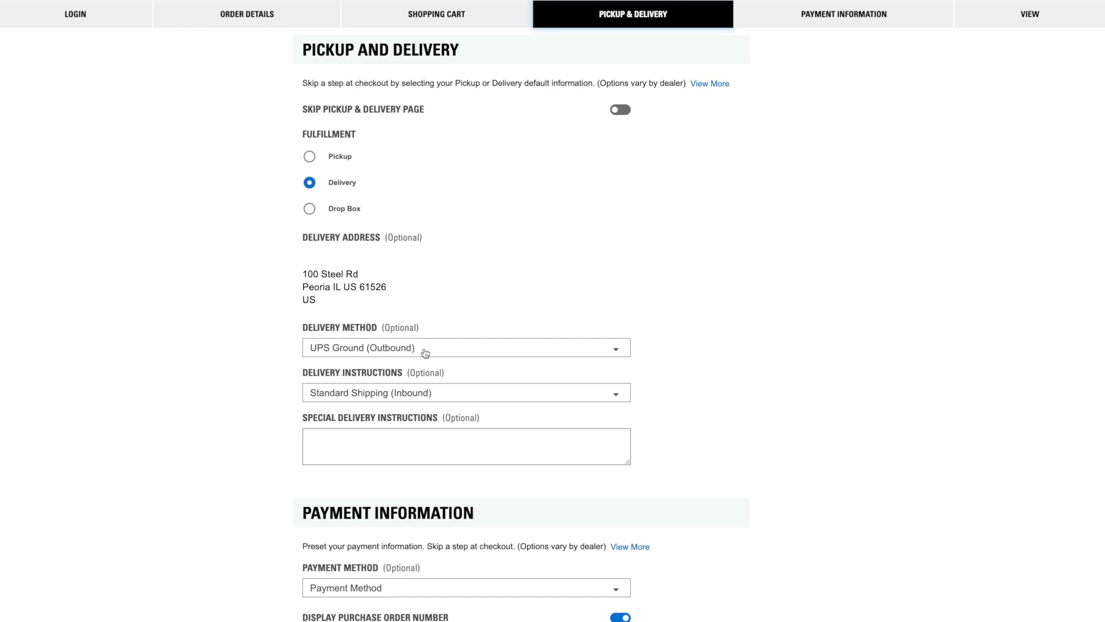
# Step: Enter 'Leave packages at the side door.' as delivery instructions and enable Skip Pickup & Delivery Page
pyautogui.click(465, 346)
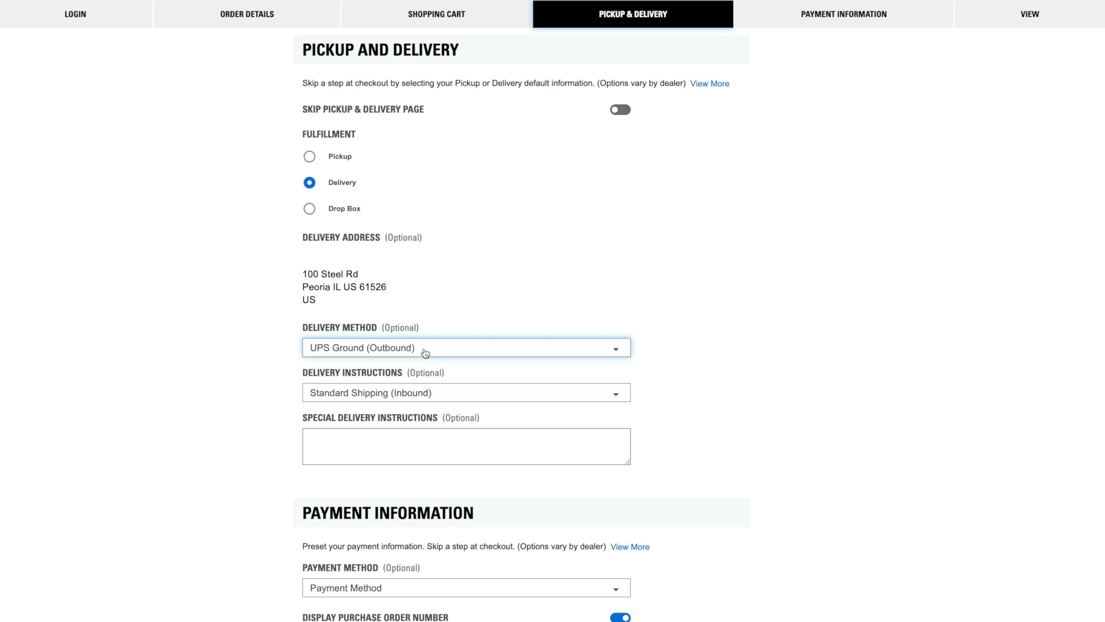
pyautogui.click(466, 393)
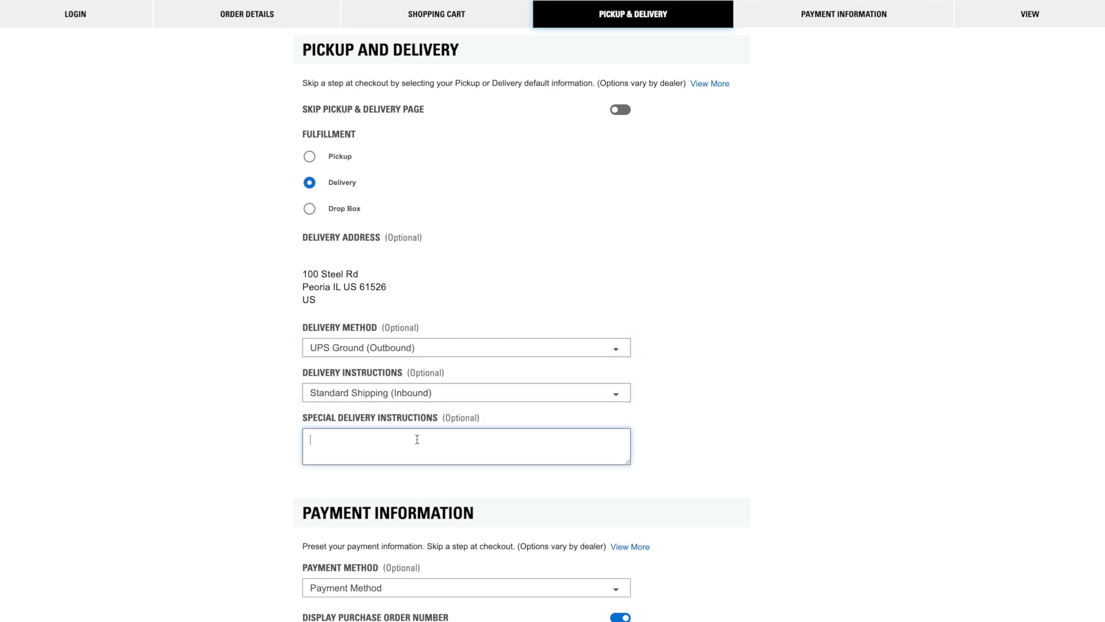
pyautogui.write('Leave packages at the side door.')
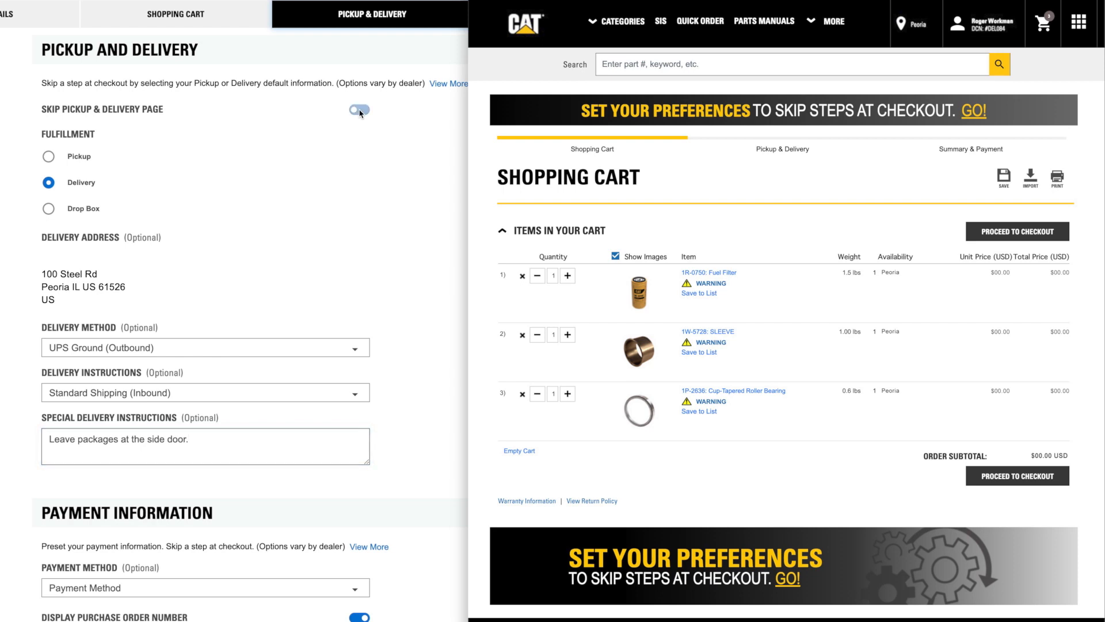
pyautogui.click(358, 110)
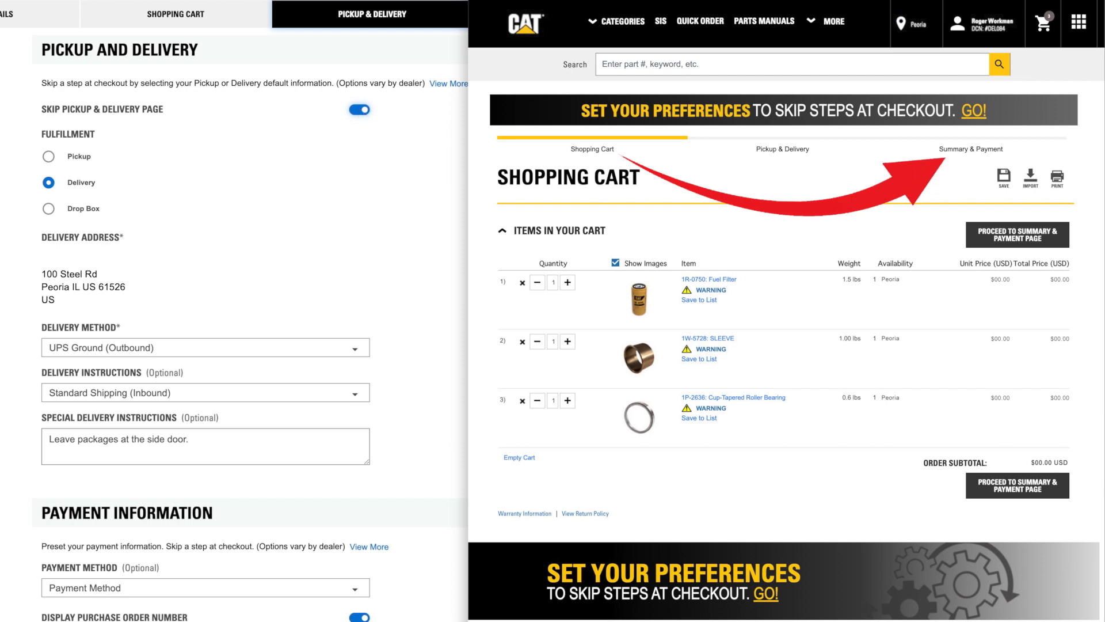
pyautogui.click(1016, 235)
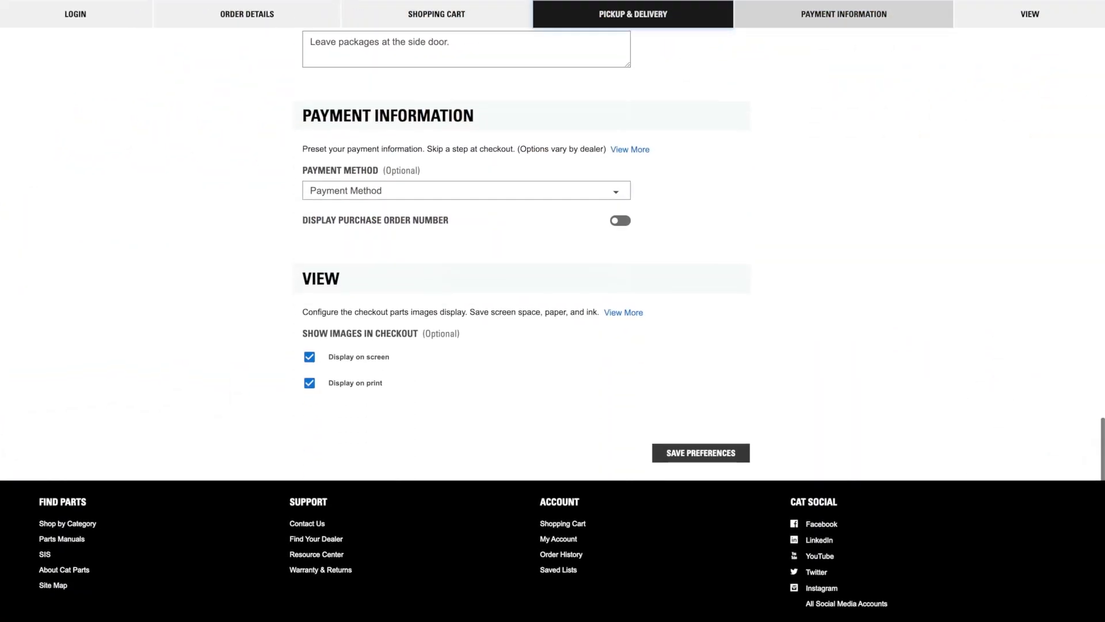
# Step: Set the payment method to Cash/Check in Payment Information
pyautogui.click(843, 13)
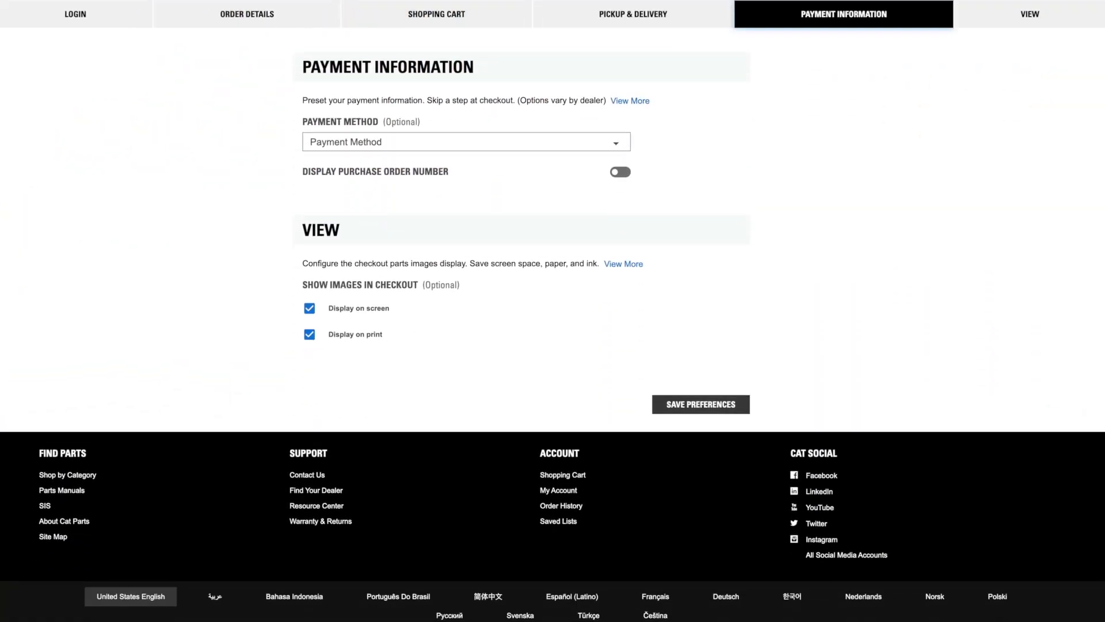
pyautogui.click(465, 141)
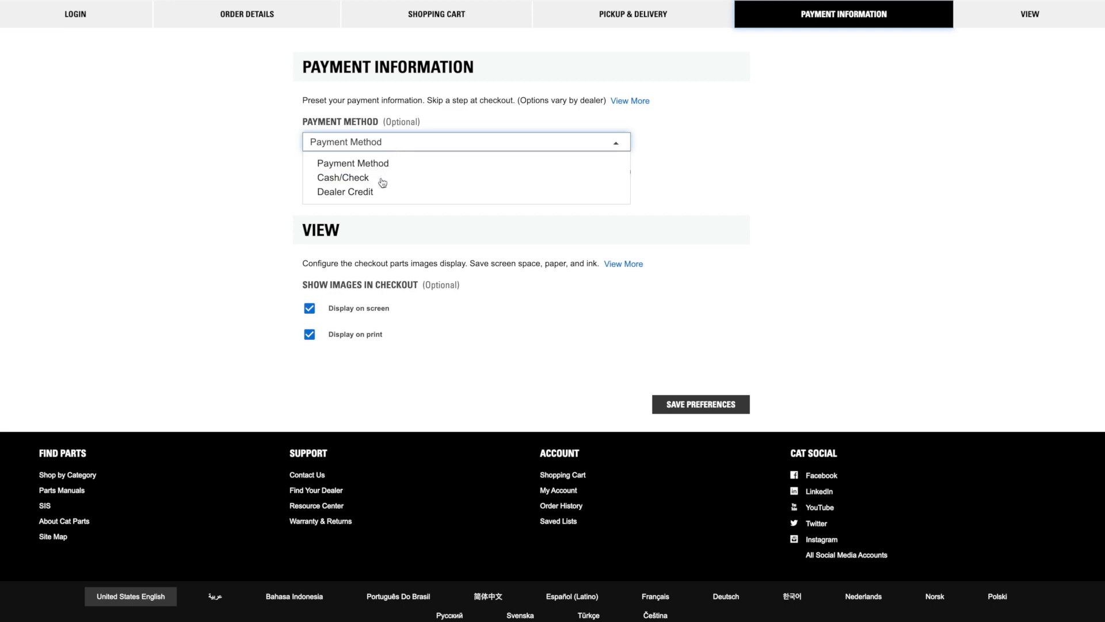
pyautogui.click(343, 178)
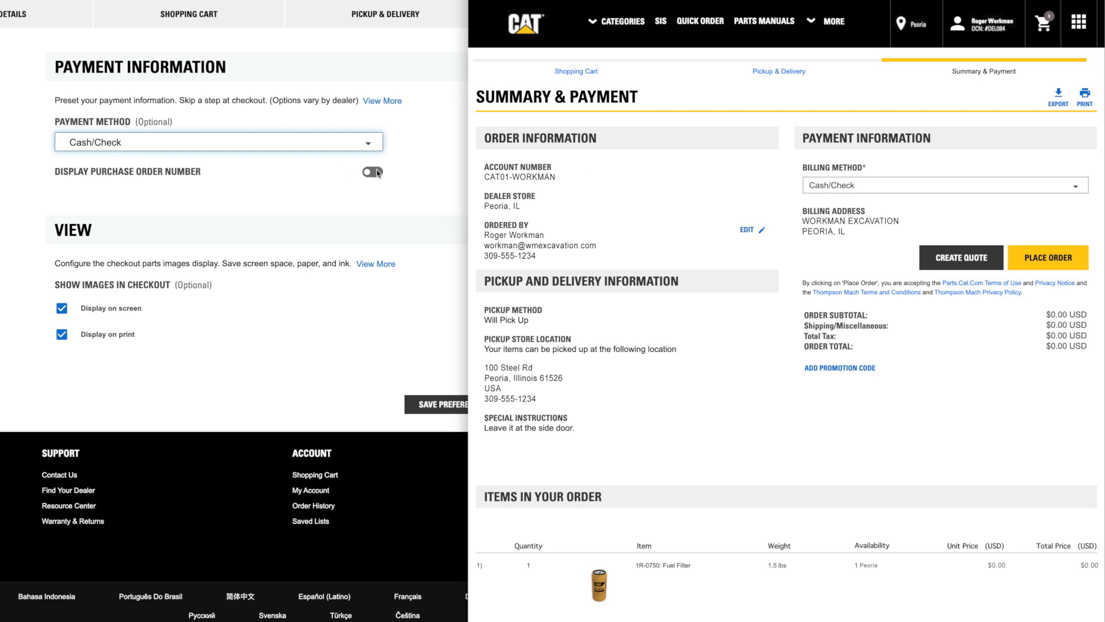
# Step: Enable Display Purchase Order Number, enter 'ABC#', and require a P.O. suffix
pyautogui.click(371, 172)
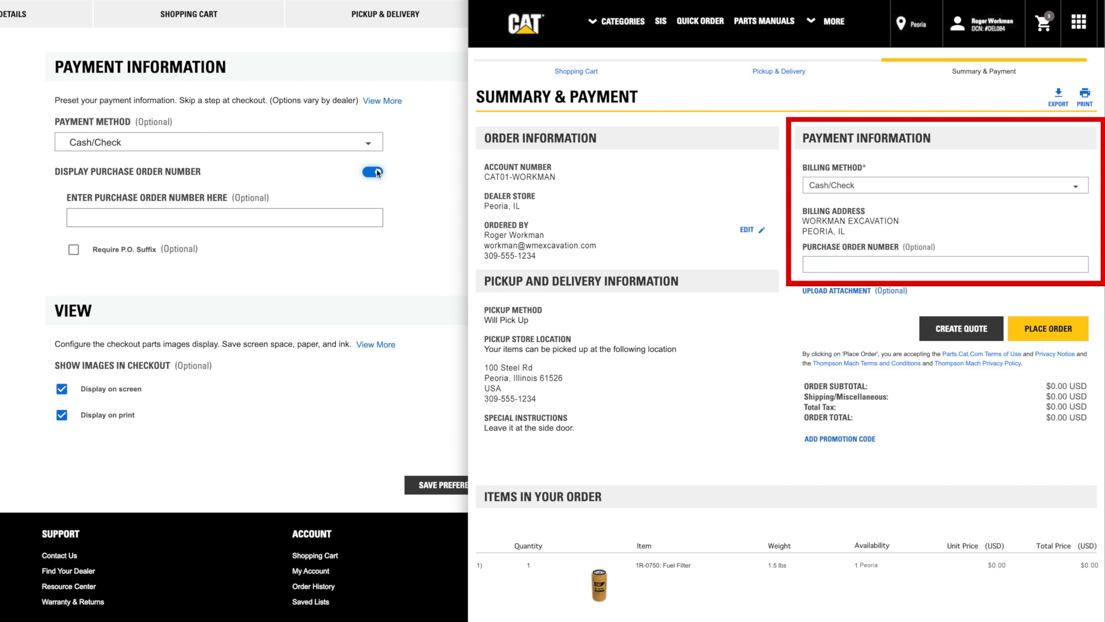
pyautogui.click(223, 217)
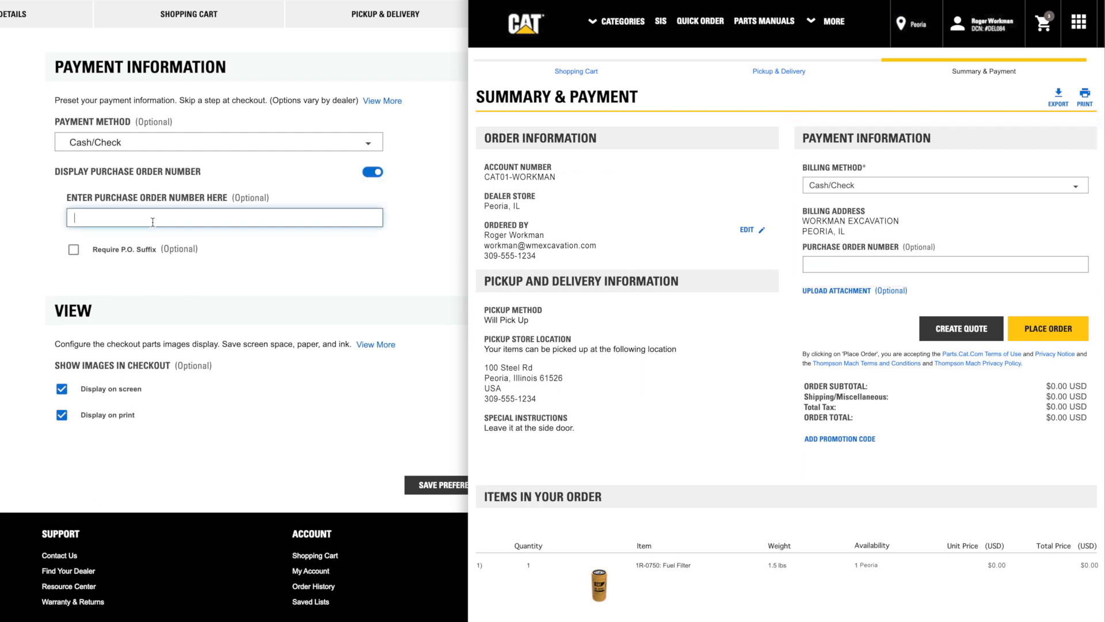
pyautogui.write('ABC')
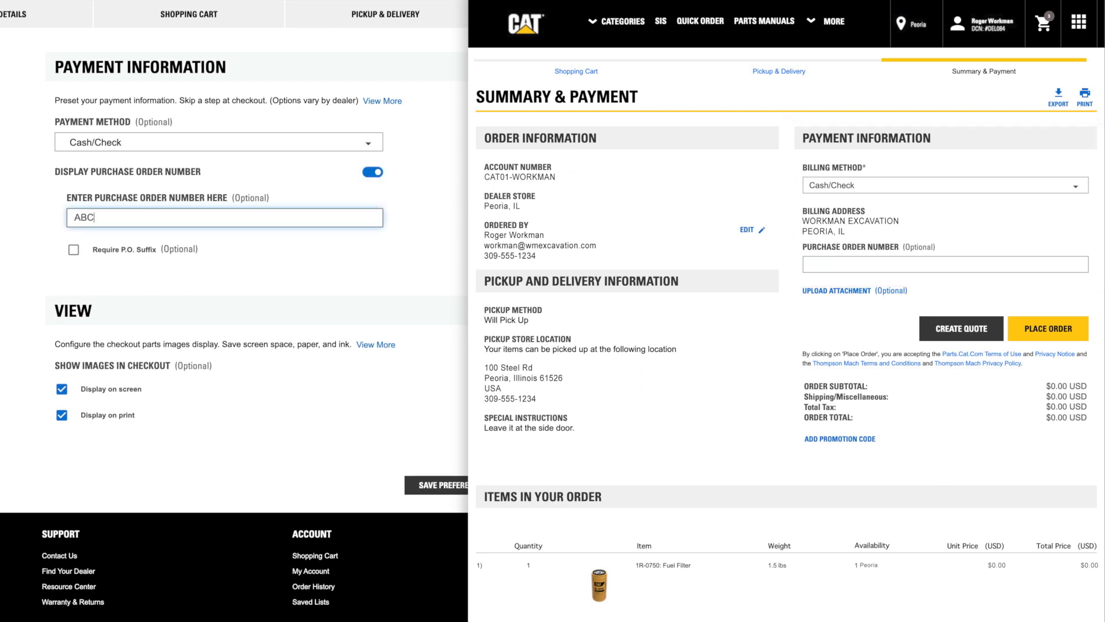
pyautogui.write('#')
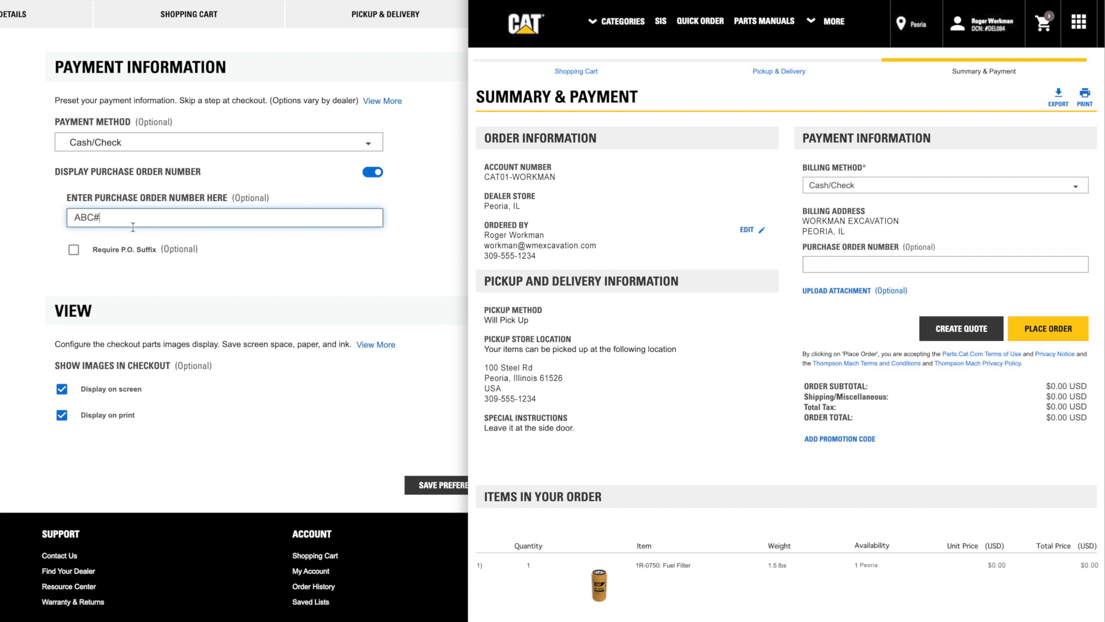
pyautogui.click(73, 249)
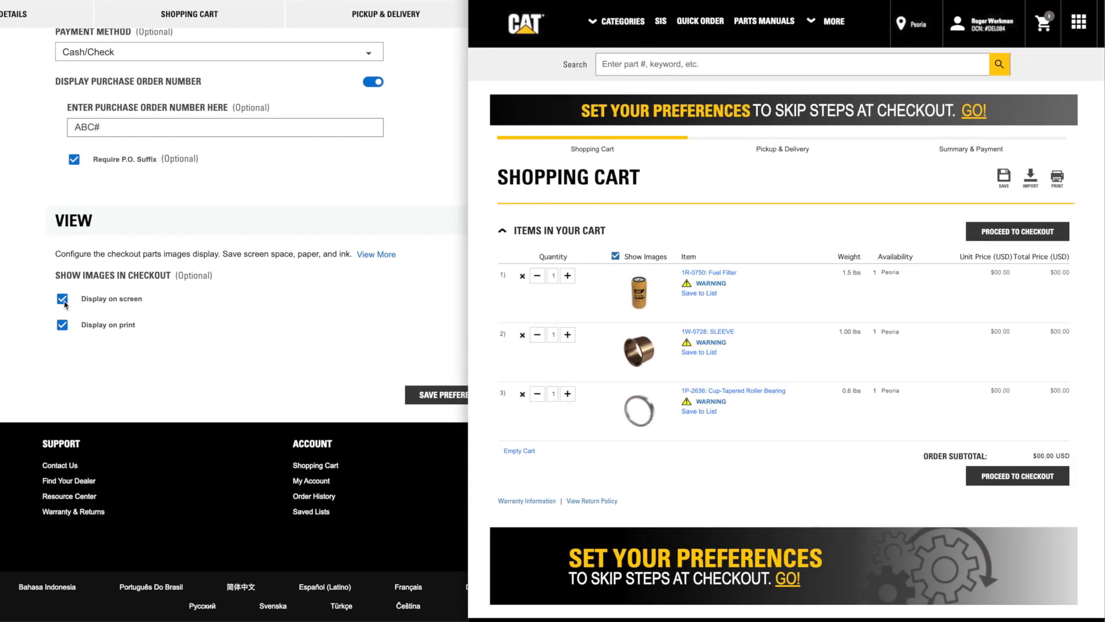
pyautogui.click(62, 298)
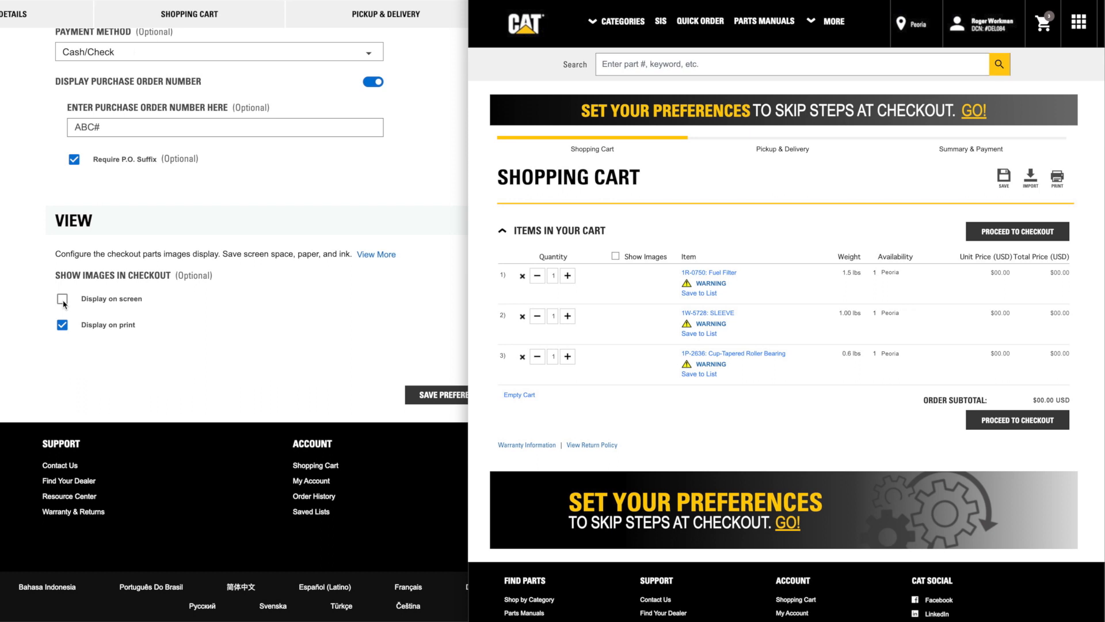
pyautogui.click(62, 298)
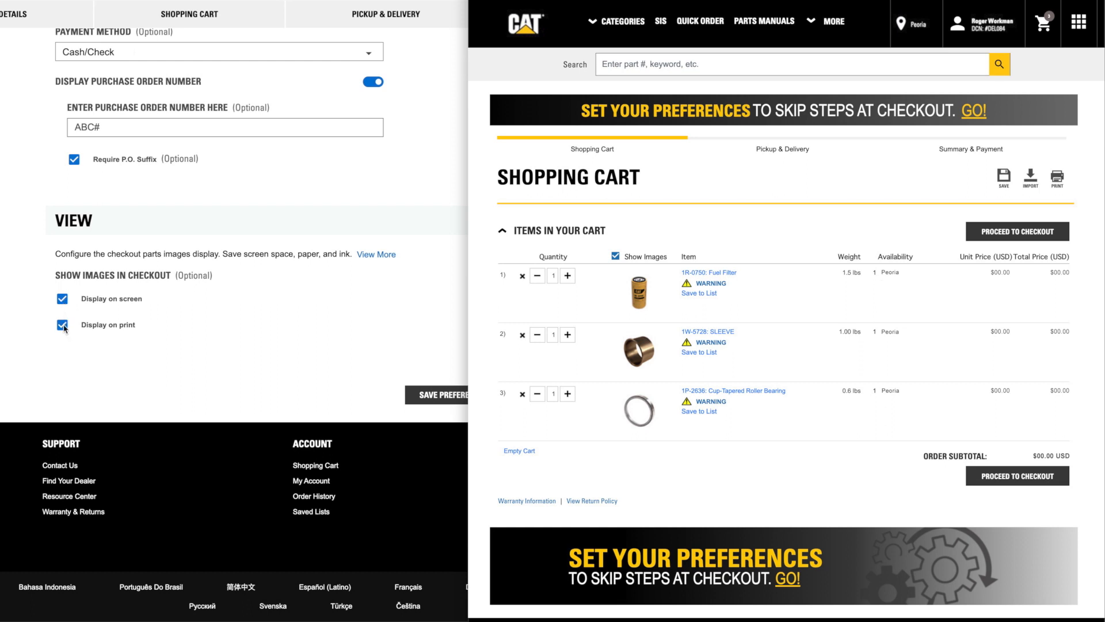
# Step: Save the shopping preferences with Save Preferences and confirm the save
pyautogui.click(62, 325)
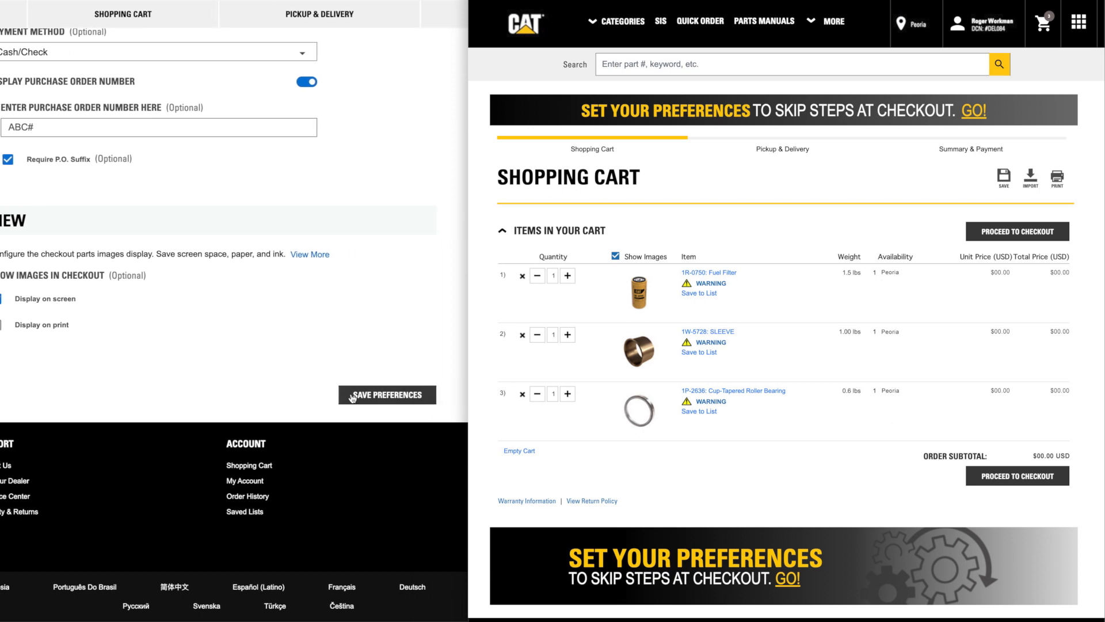
pyautogui.click(380, 395)
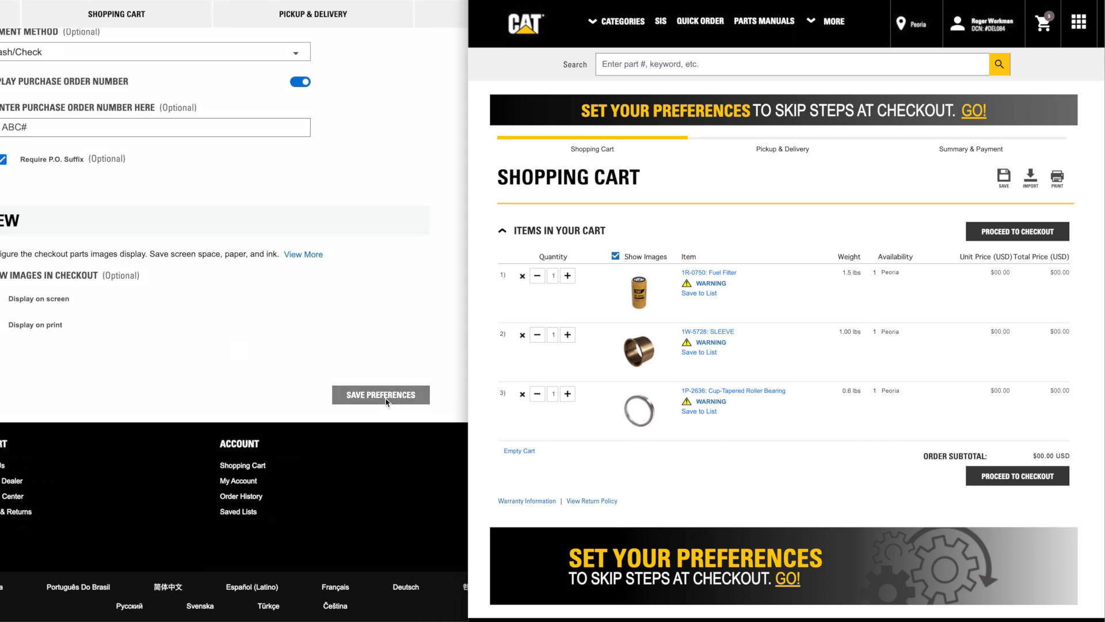
pyautogui.click(380, 395)
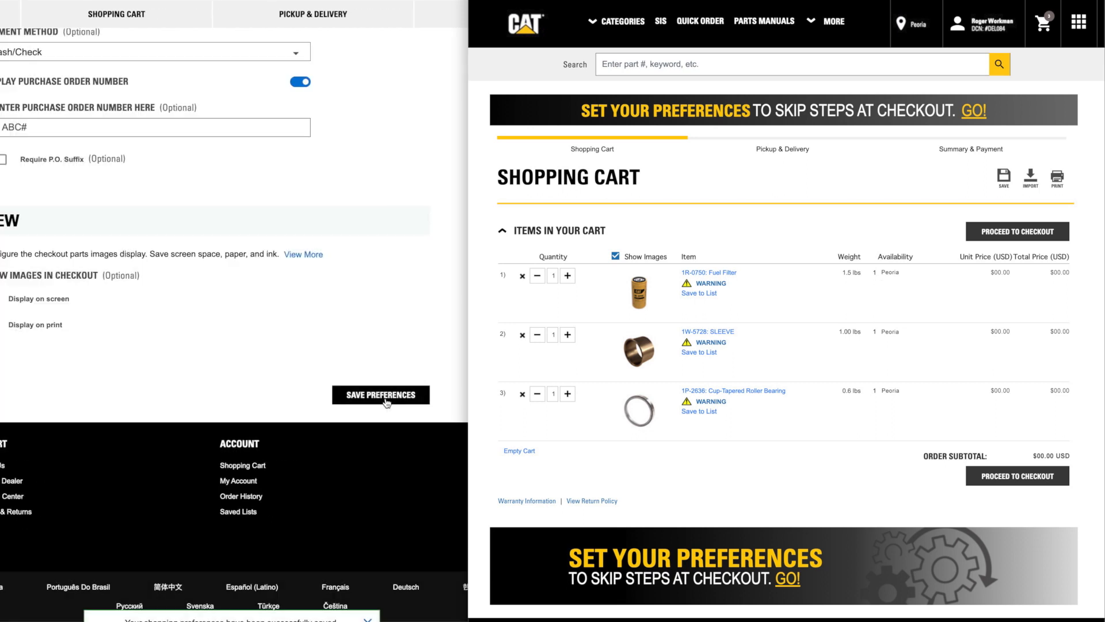